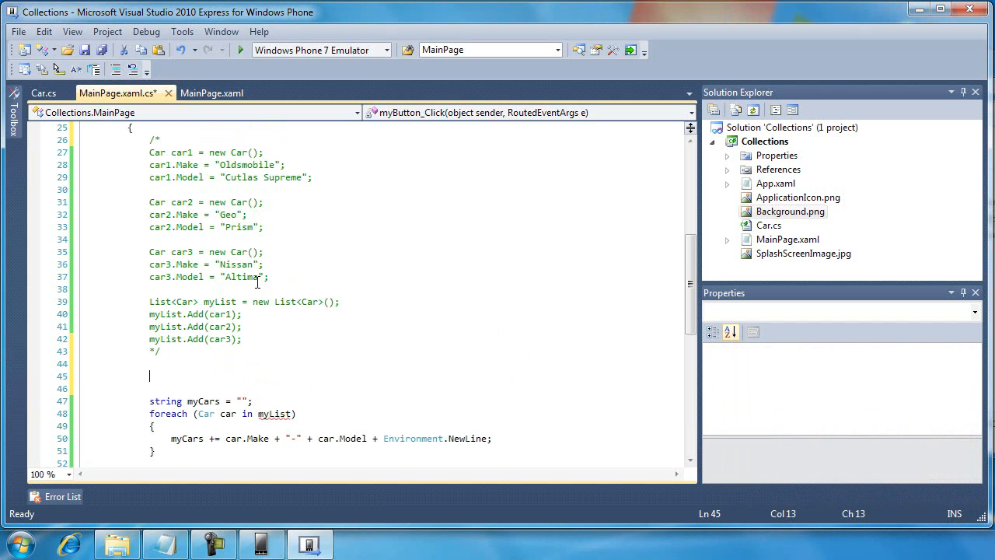
mouse_move(171, 371)
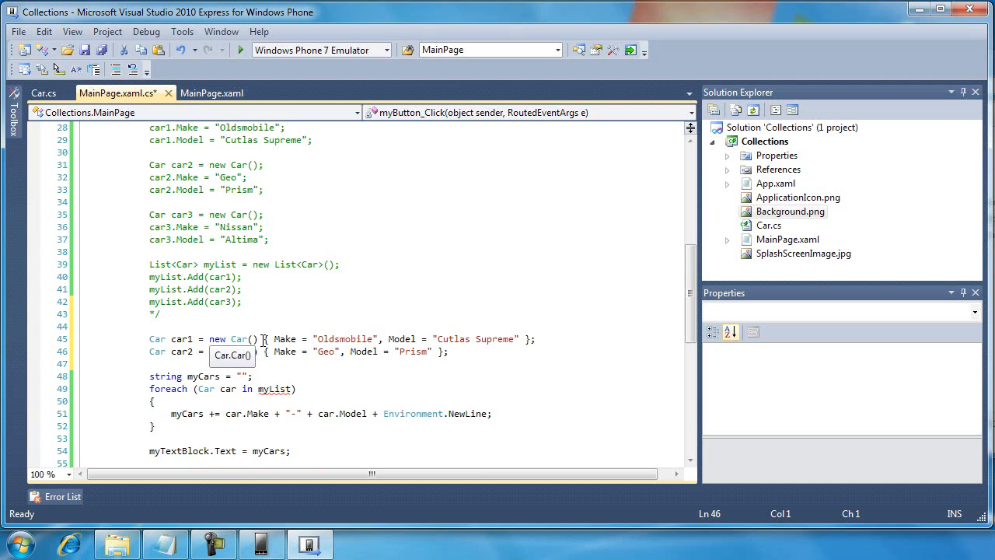
- Declare car1 (Oldsmobile Cutlas Supreme) and car2 (Geo Prism) with object initializers below the comment block
scroll(down, 3)
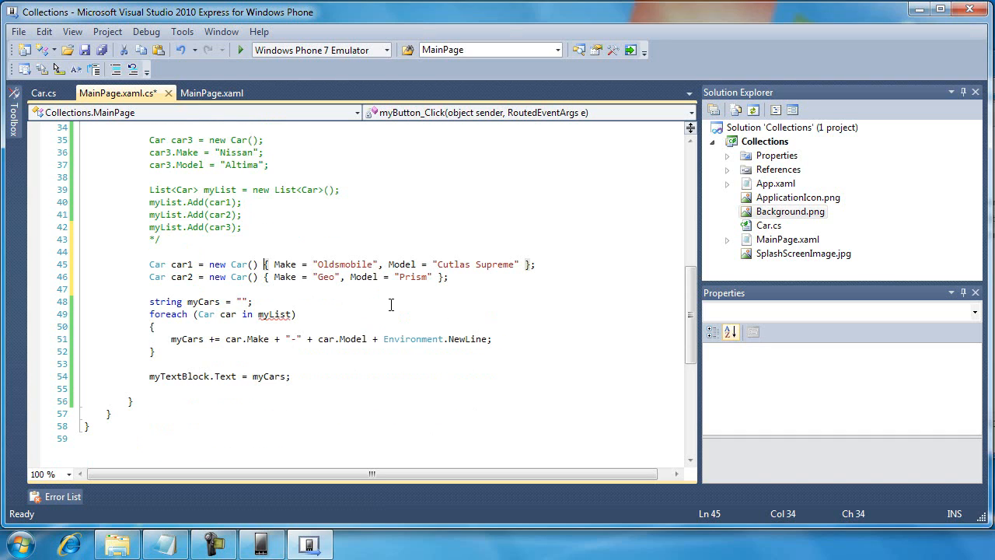
mouse_move(268, 265)
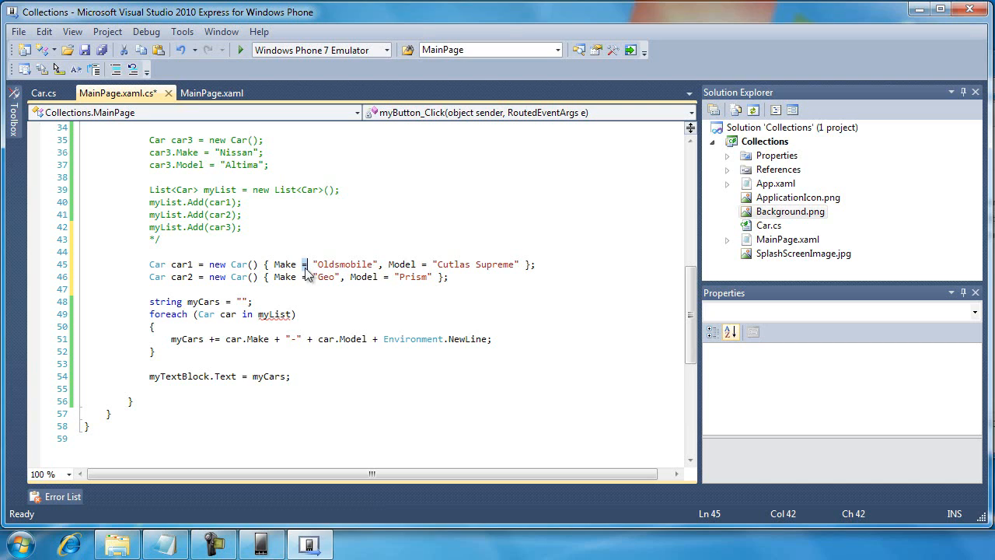
double_click(345, 265)
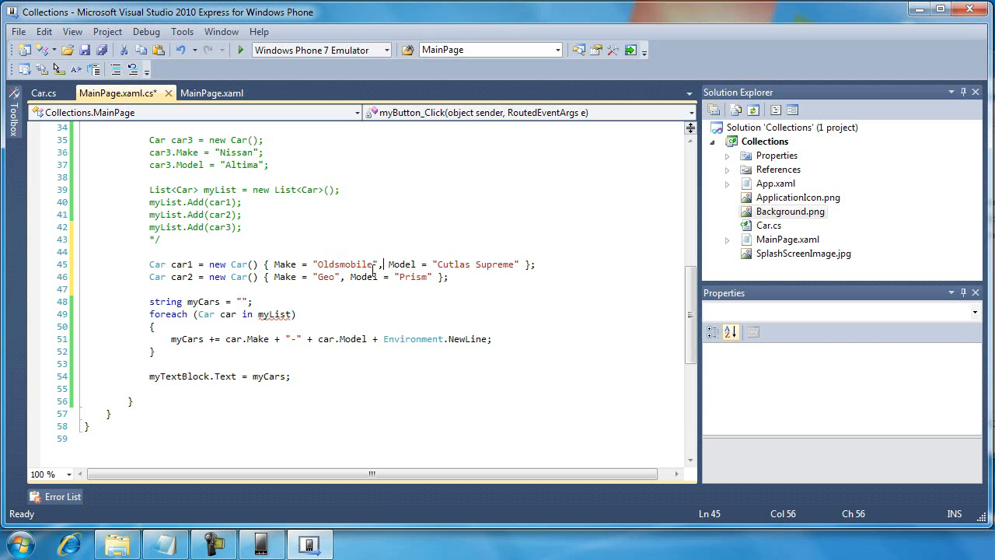
mouse_move(413, 276)
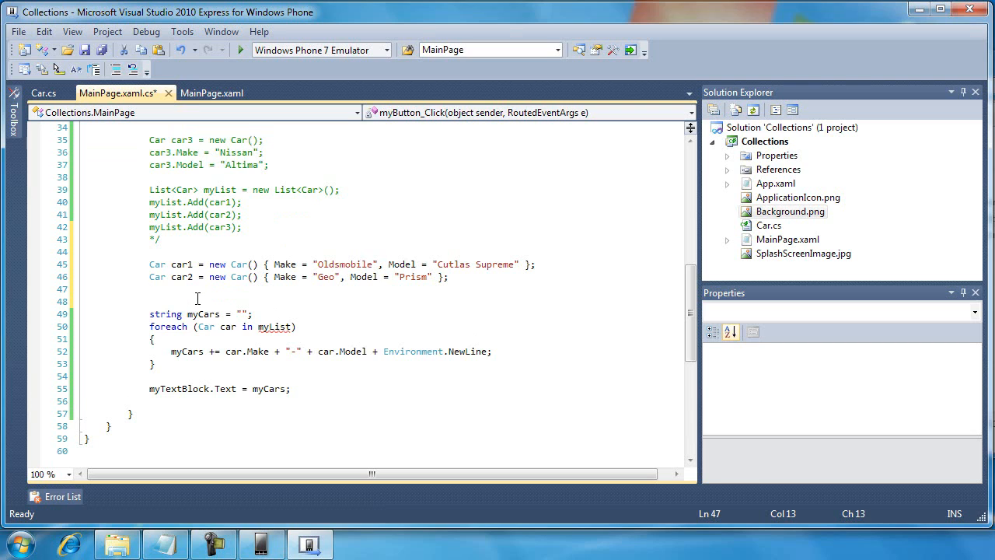
- Declare Car car3 = new Car() { Make = "Nissan", Model = "Altima" } with an object initializer
text(Car car3 = new Car()
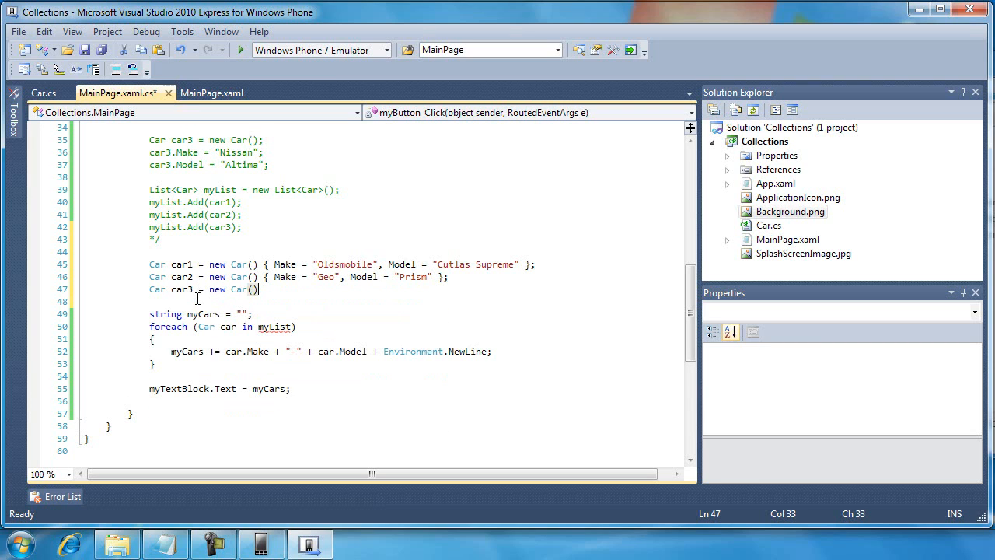
text({)
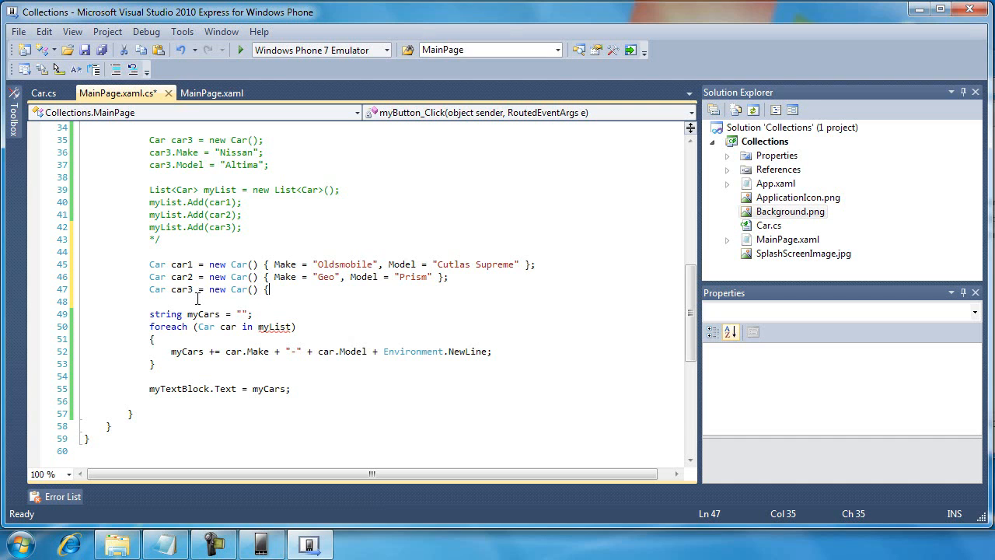
text({)
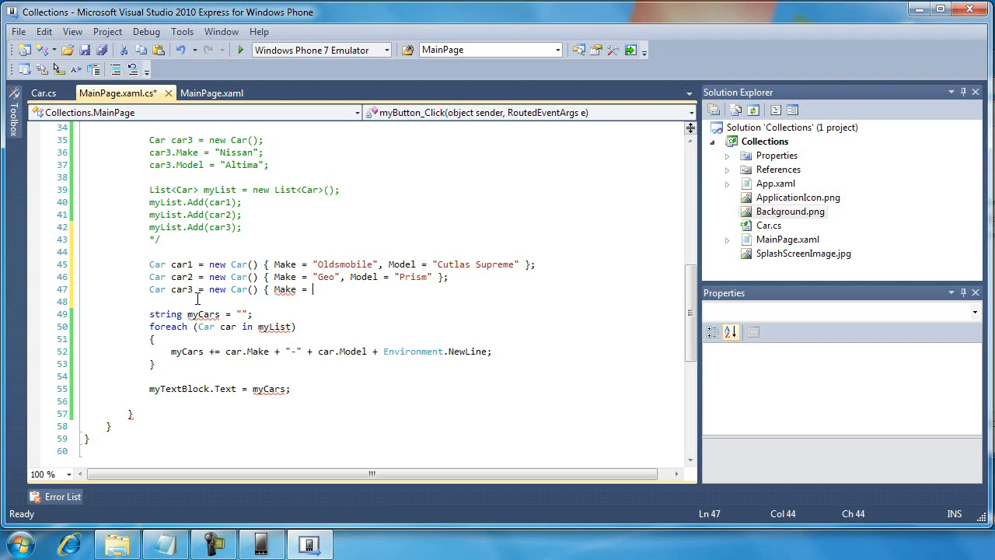
text(")
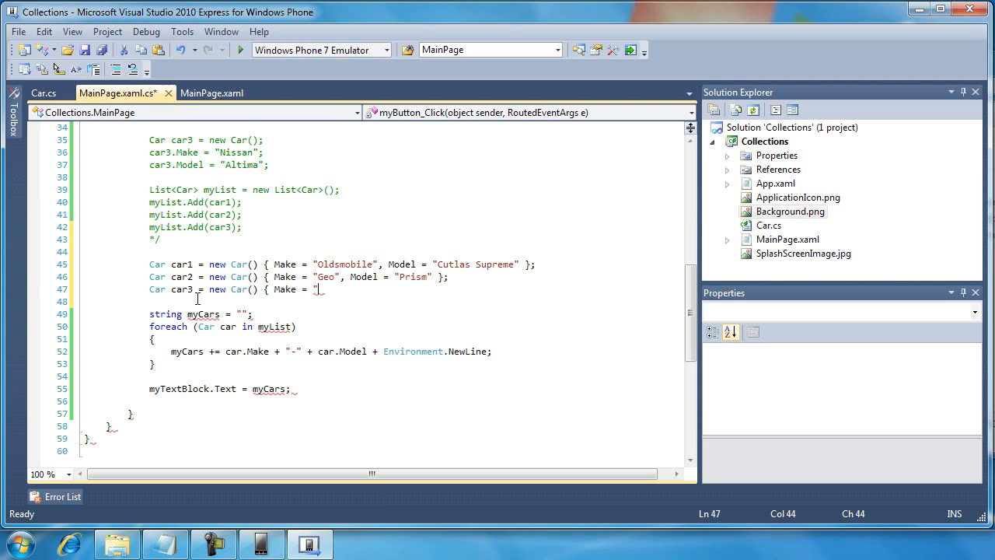
text(Nissan", Model =)
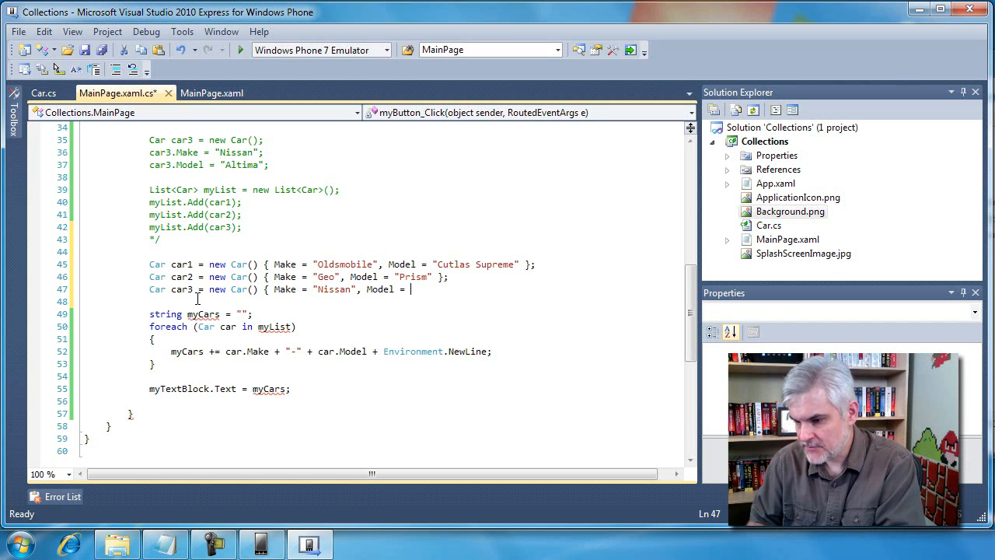
text(Al)
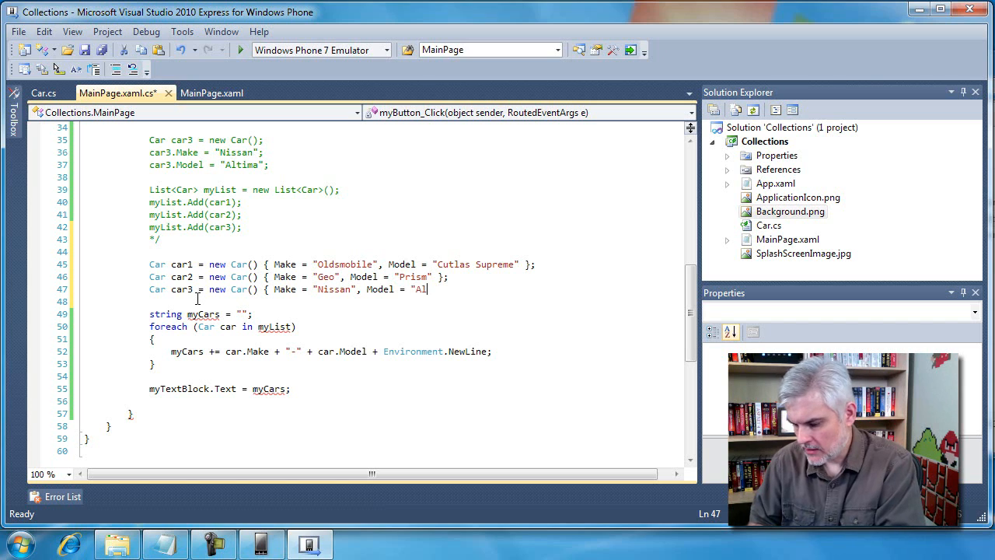
text(tima" };)
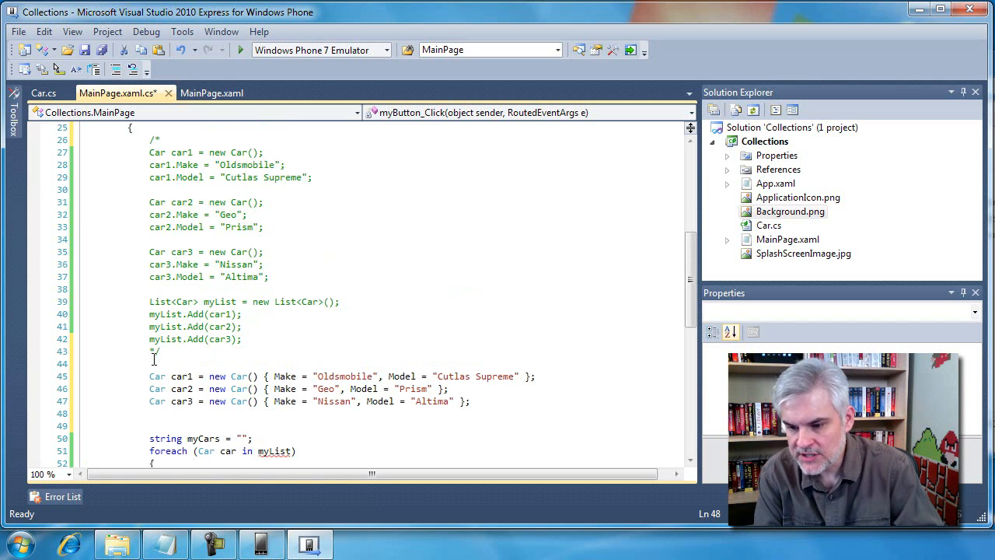
- Wrap the three car initializer declarations in /* */ comment markers, leaving a blank line above the loop
drag(149, 138, 154, 351)
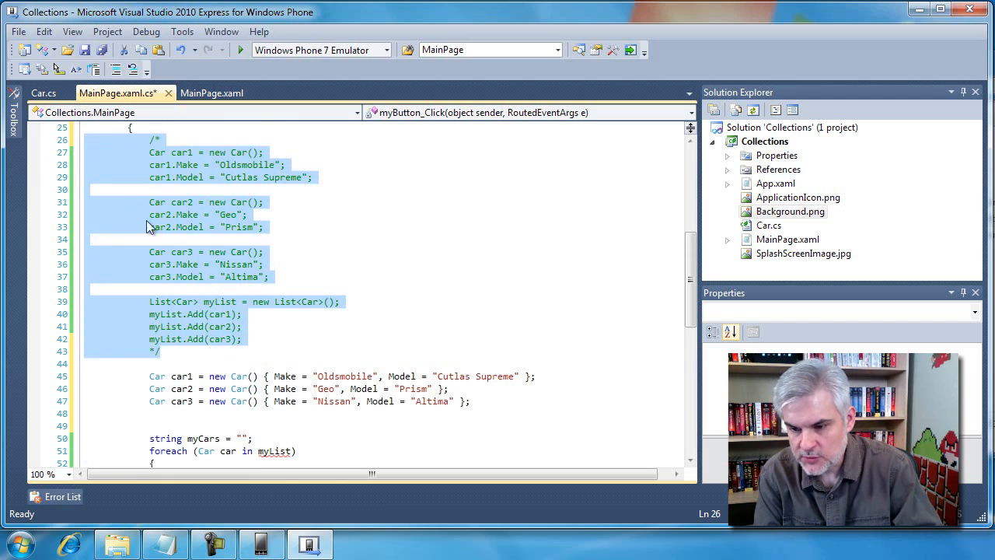
scroll(down, 3)
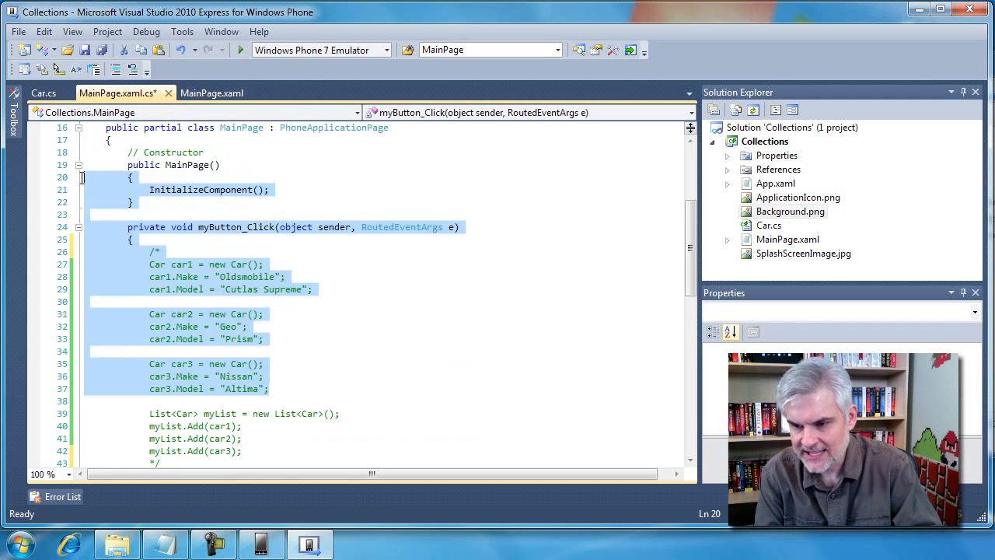
scroll(down, 3)
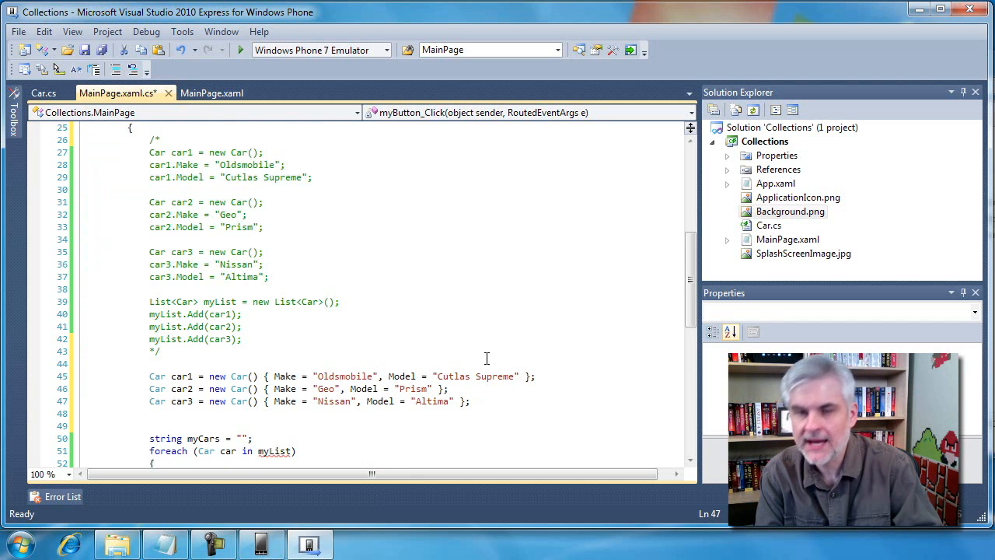
scroll(down, 3)
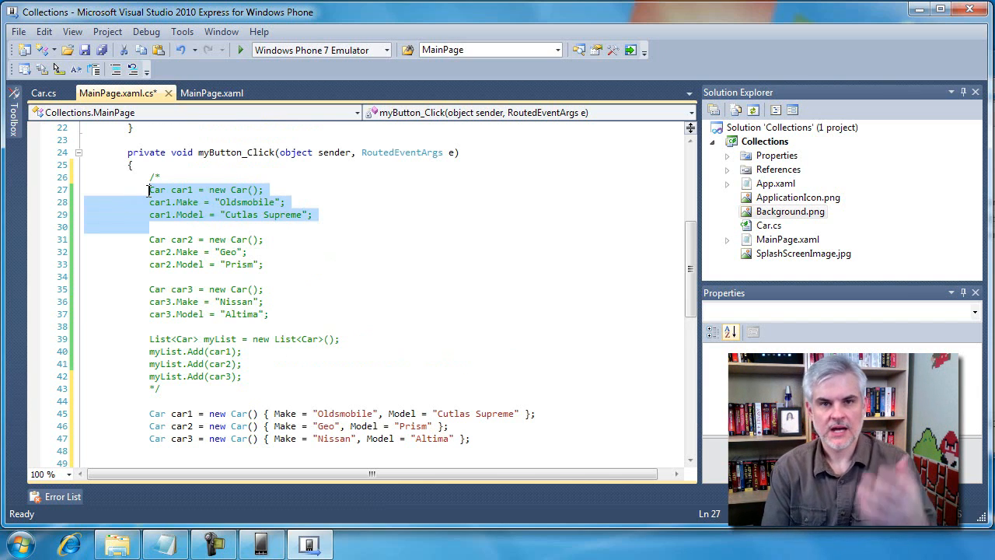
scroll(down, 3)
text(*/)
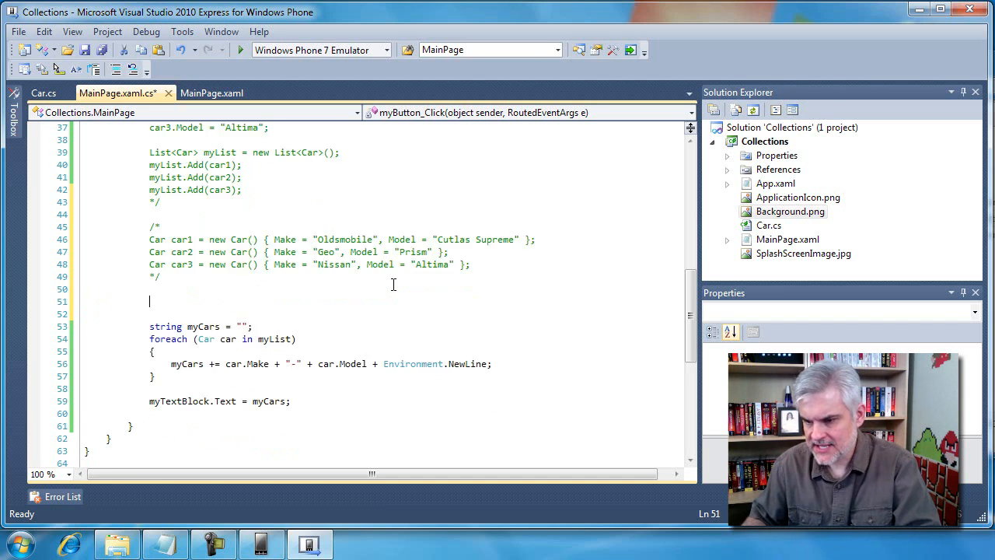
- Declare List<Car> myList = new List<Car>() with an opening collection-initializer brace
scroll(down, 3)
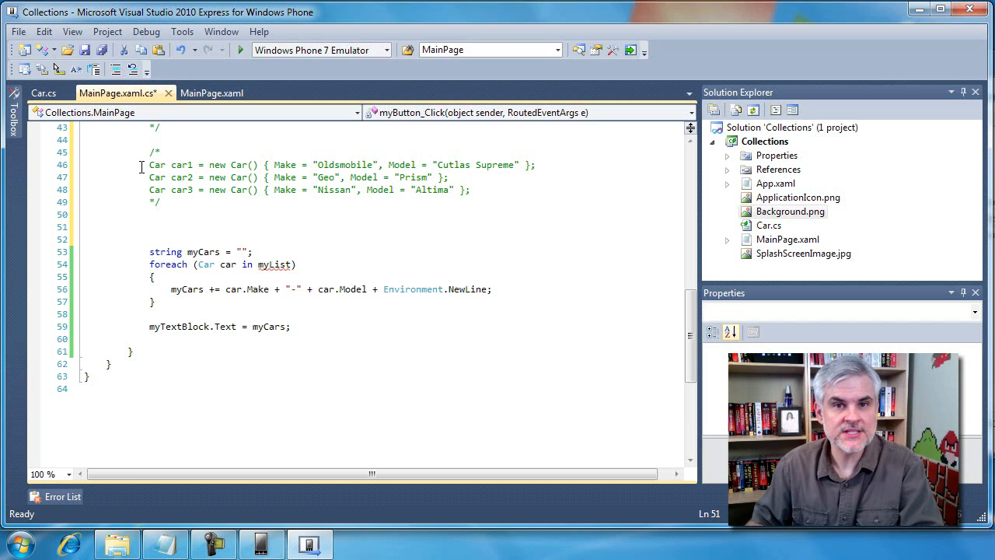
text(L)
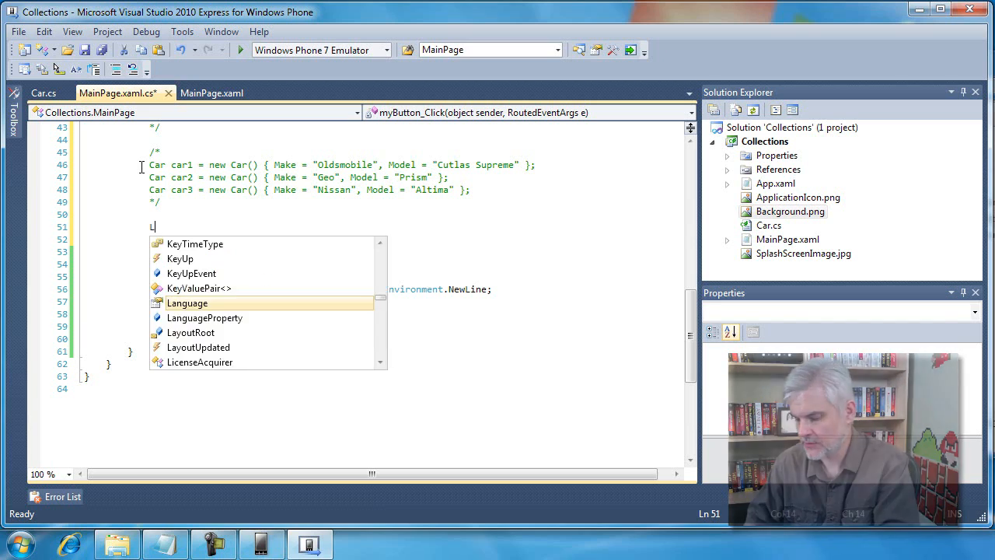
text(ist<Car> myList = new List<Car>()
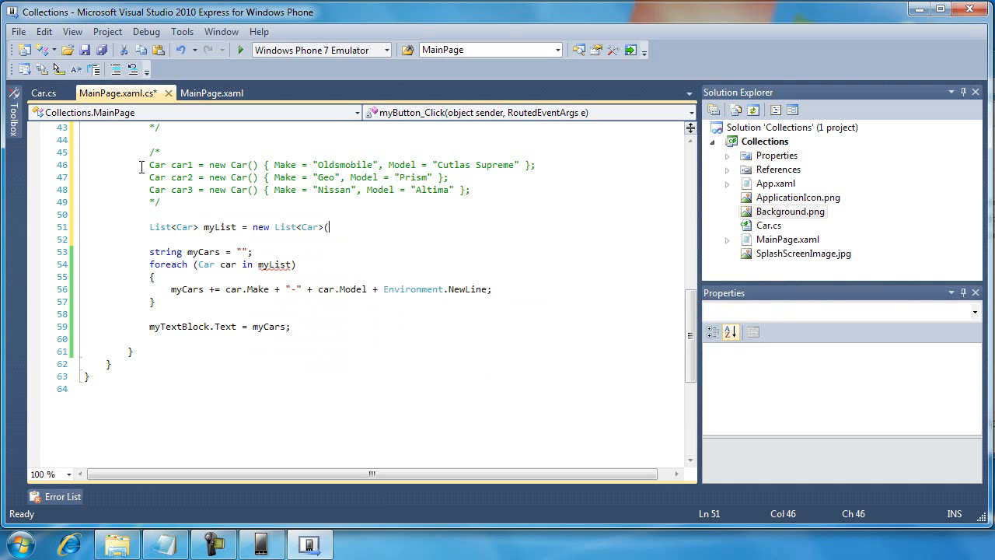
text())
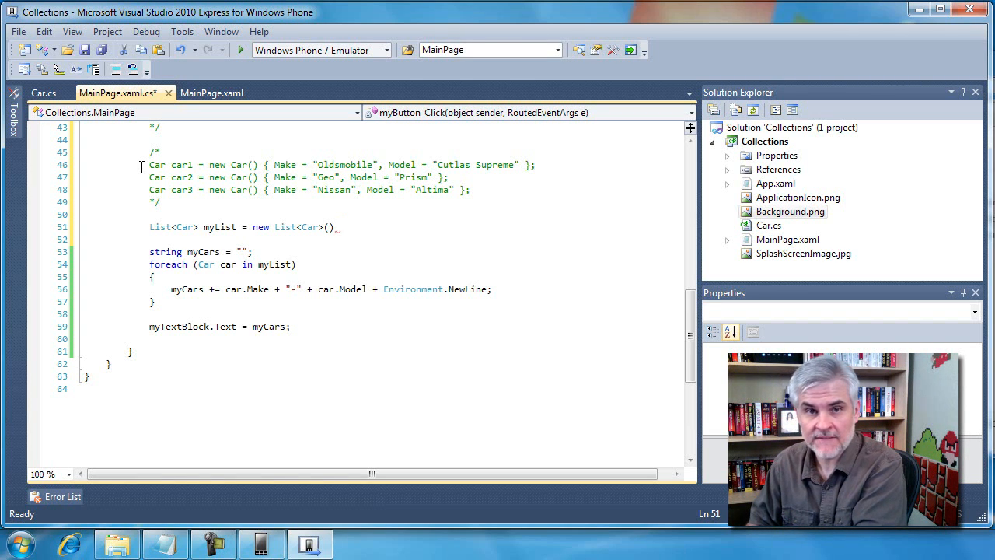
text({)
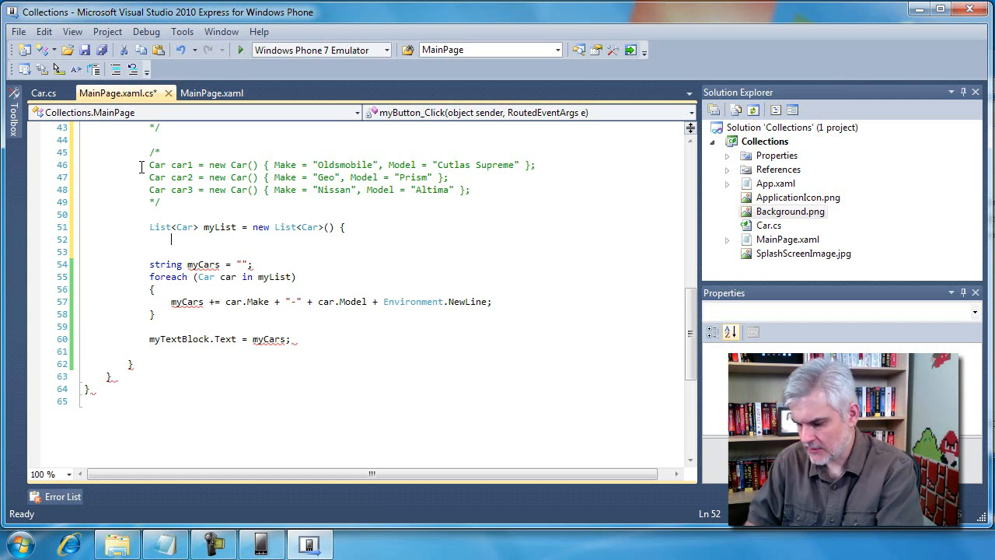
- Add new Car { Make = "Oldsmobile", Model="Cutlas Supreme" } as the first list item
text(new Car {)
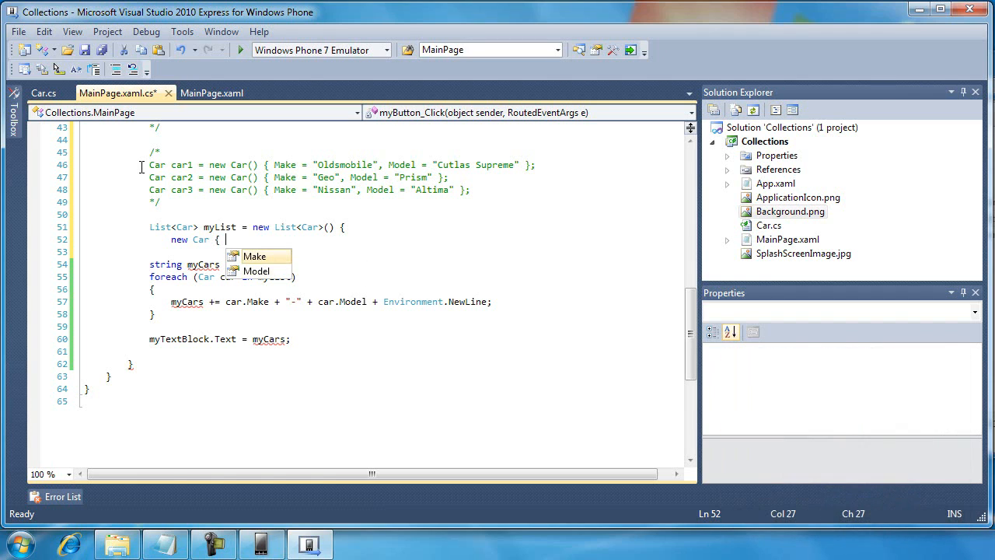
text(Make = "Ol)
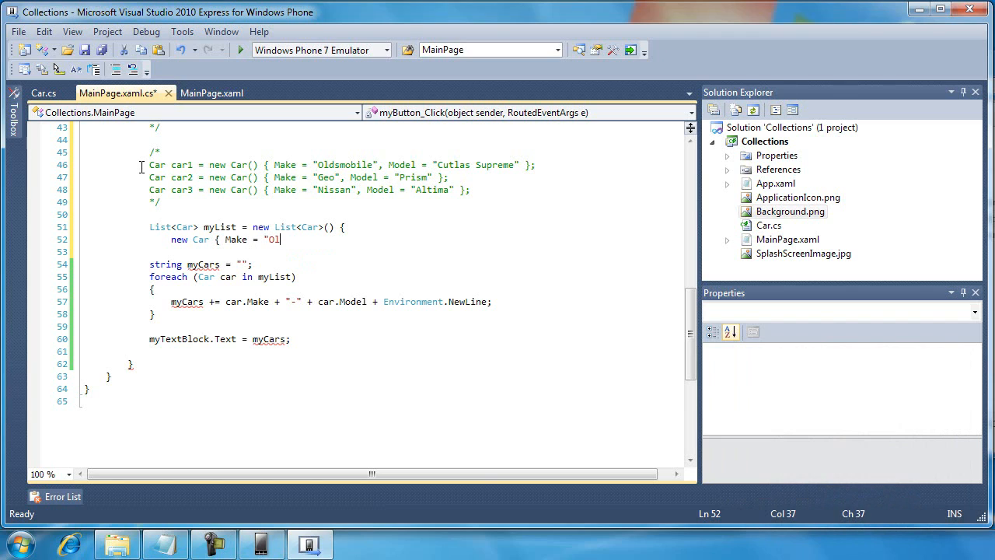
text(dsmobile", Mo)
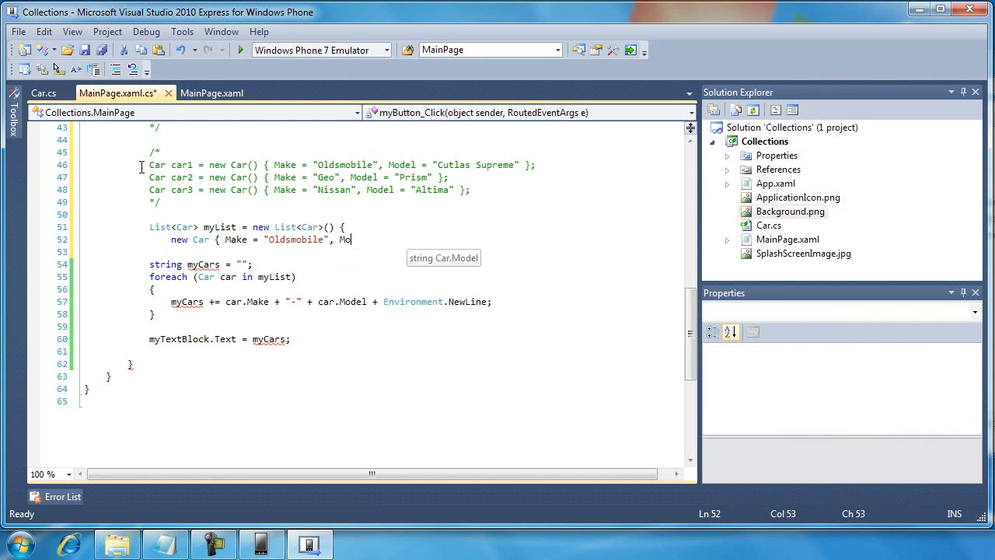
text(del=")
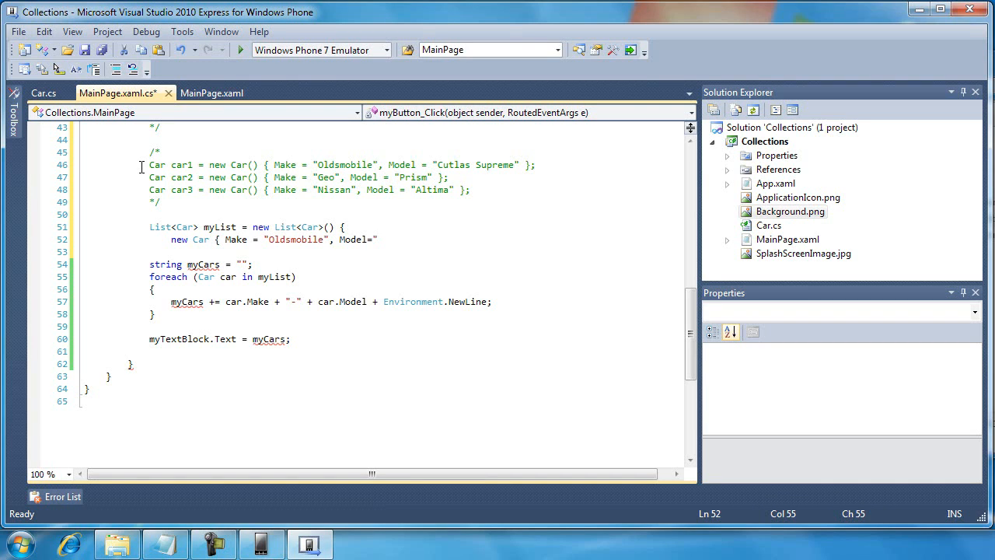
text(Cutl)
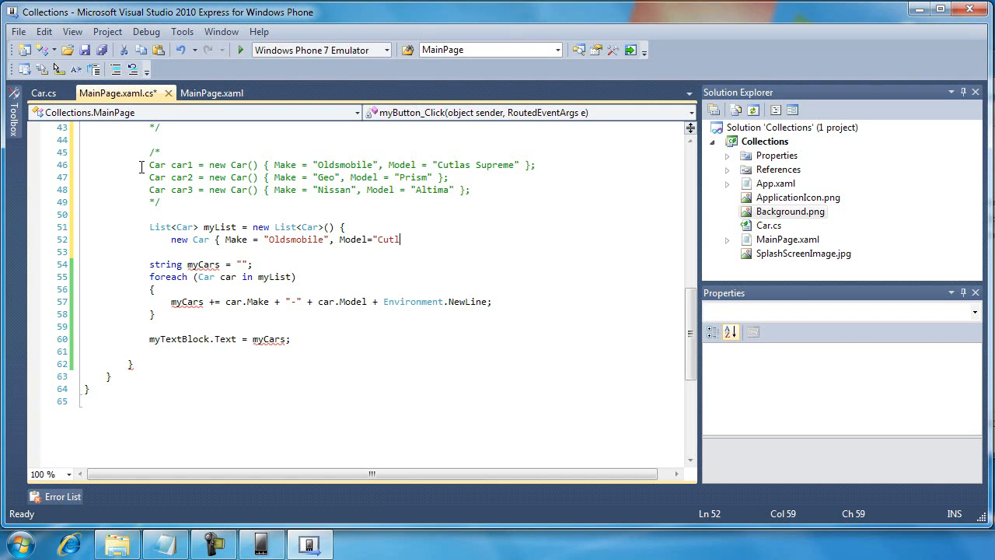
text(as Supreme)
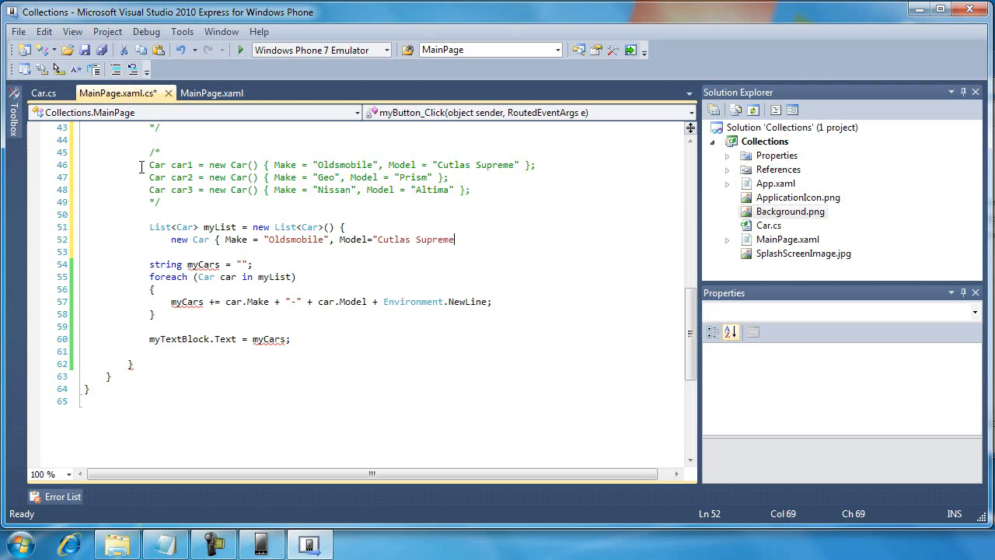
text(")
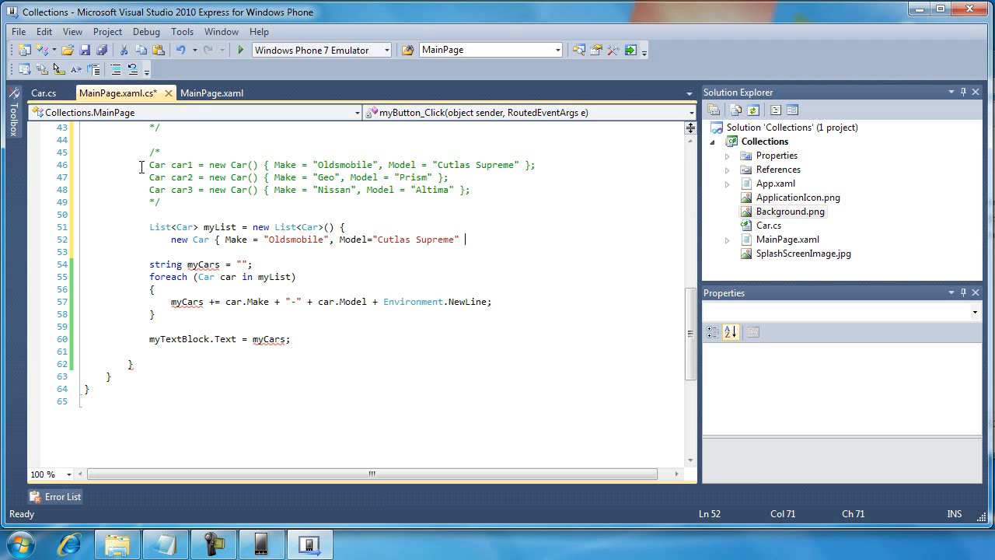
text(},)
text(new Car { M)
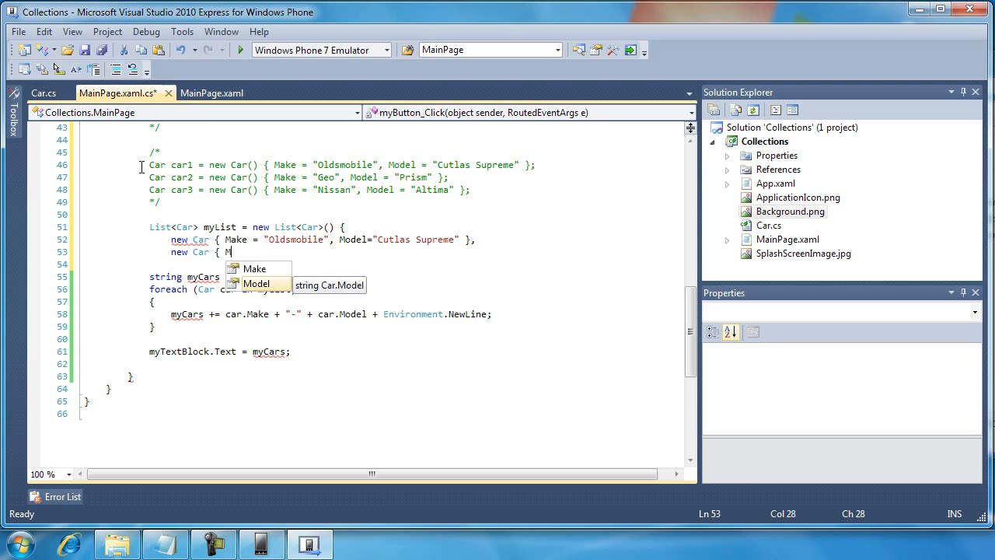
- Add Geo Prism and Nissan Altima Car entries to the list initializer and close it
text(o)
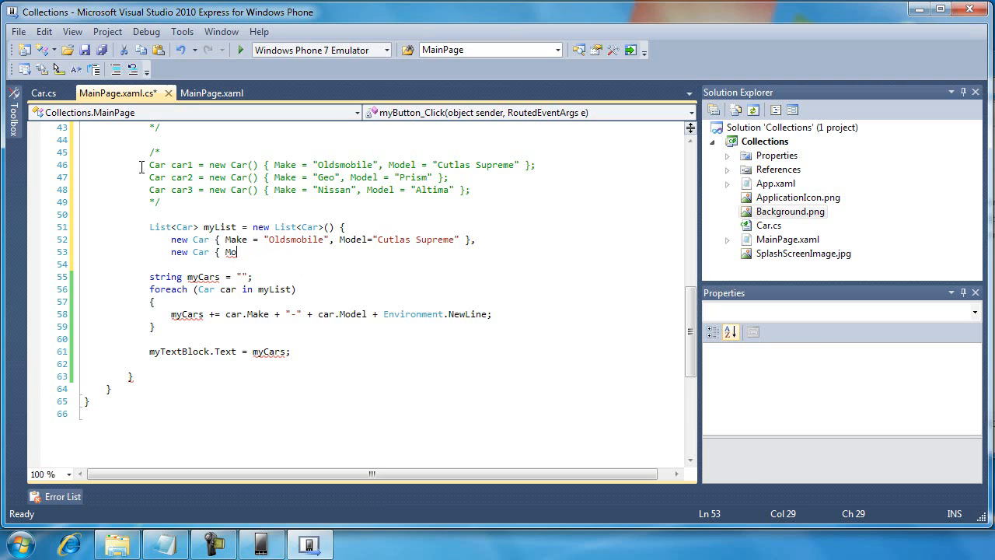
text(Make = ")
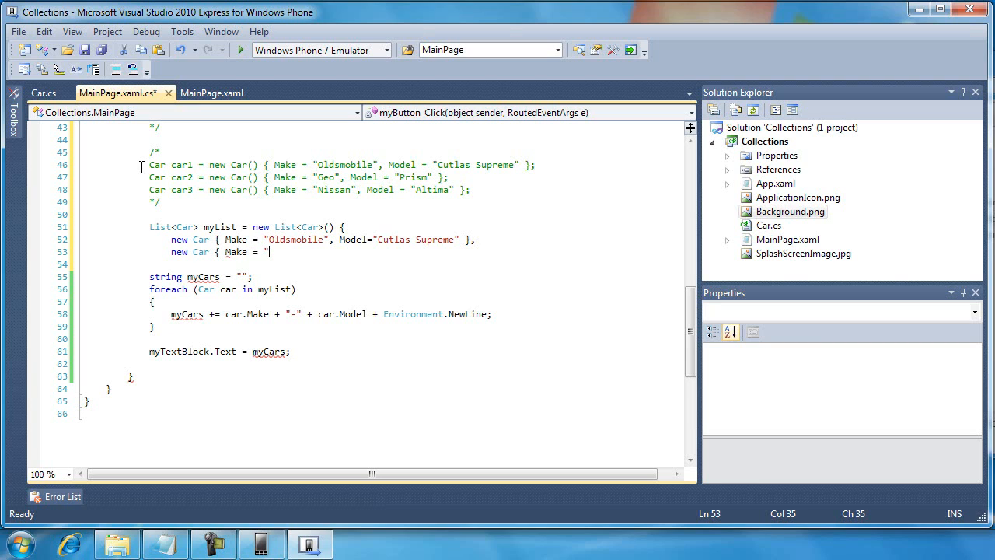
text(Geo", Model="Prism" },)
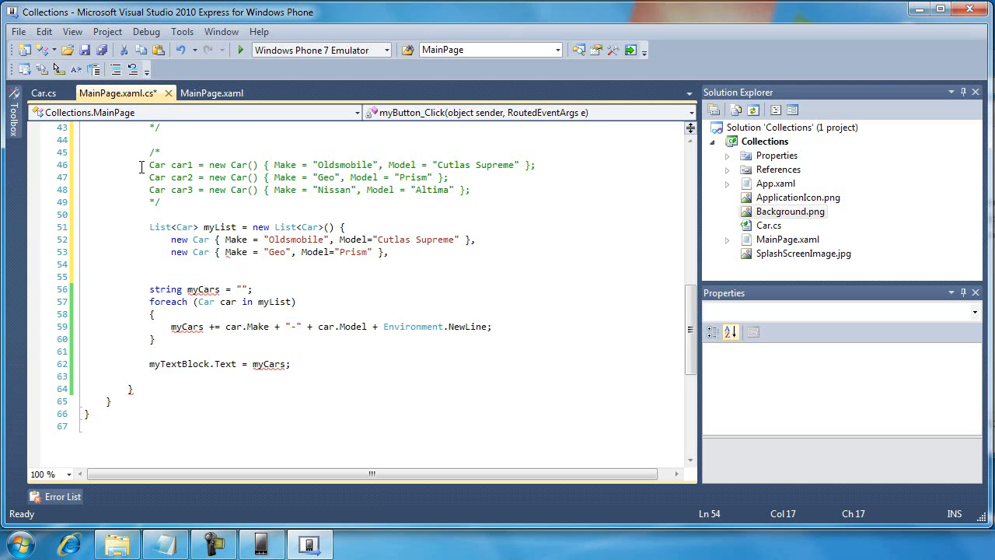
text(new Car { Make =)
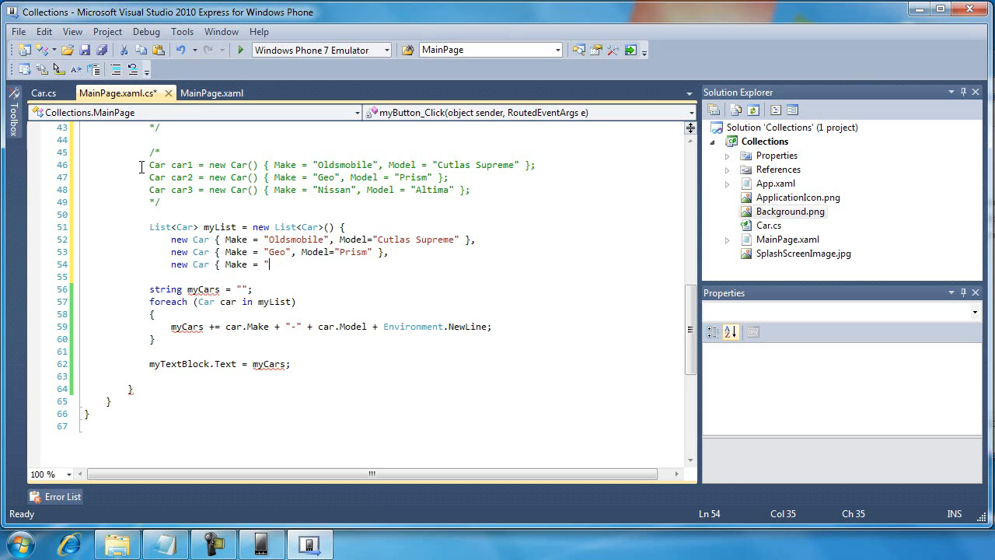
text(Nissan",)
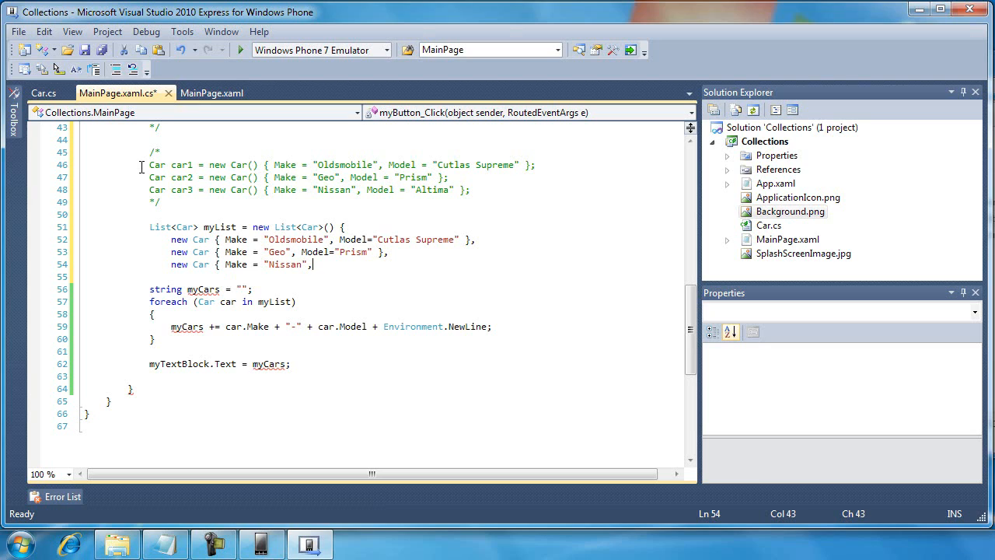
text(Model="Altima")
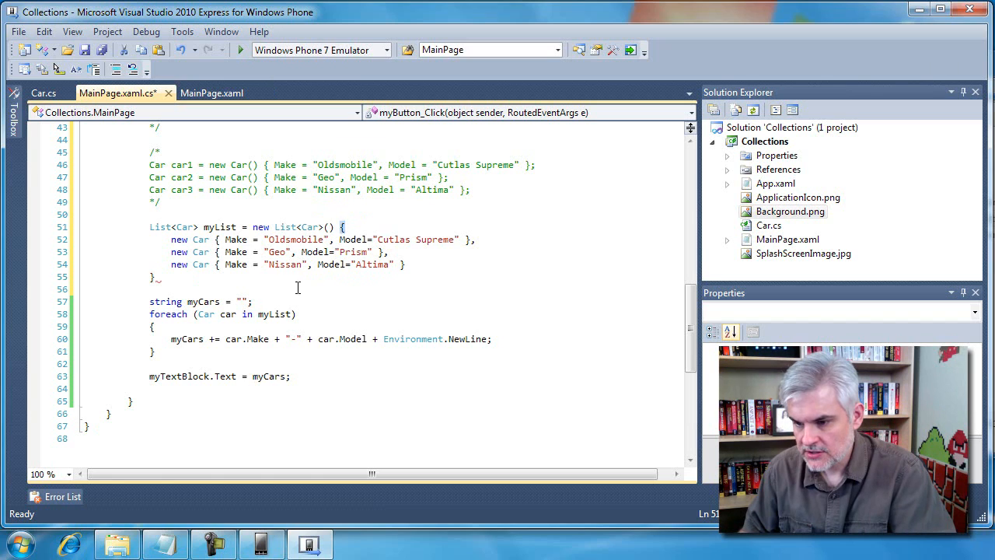
- End the list initializer statement with a semicolon and a blank line before the loop
click(153, 276)
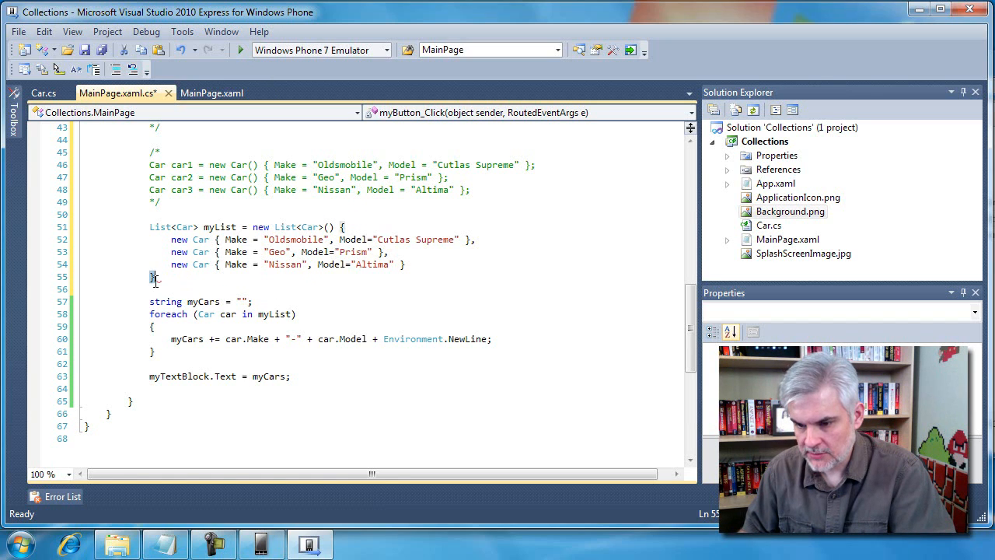
text(;)
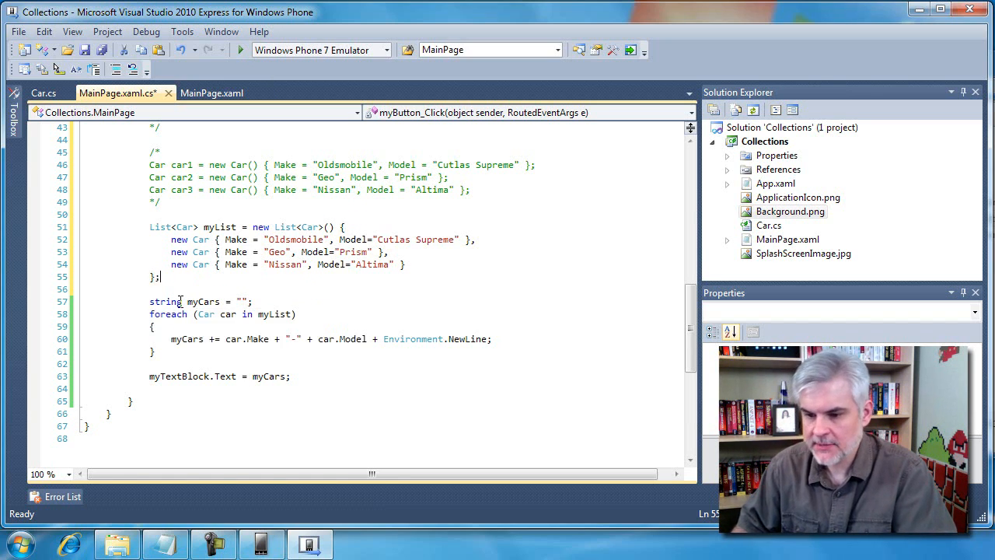
key(Enter)
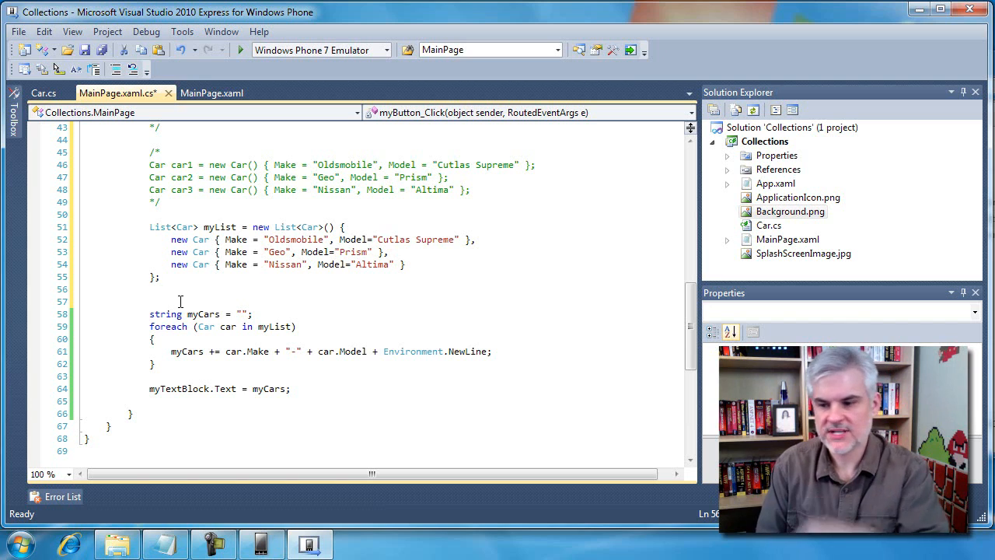
mouse_move(372, 251)
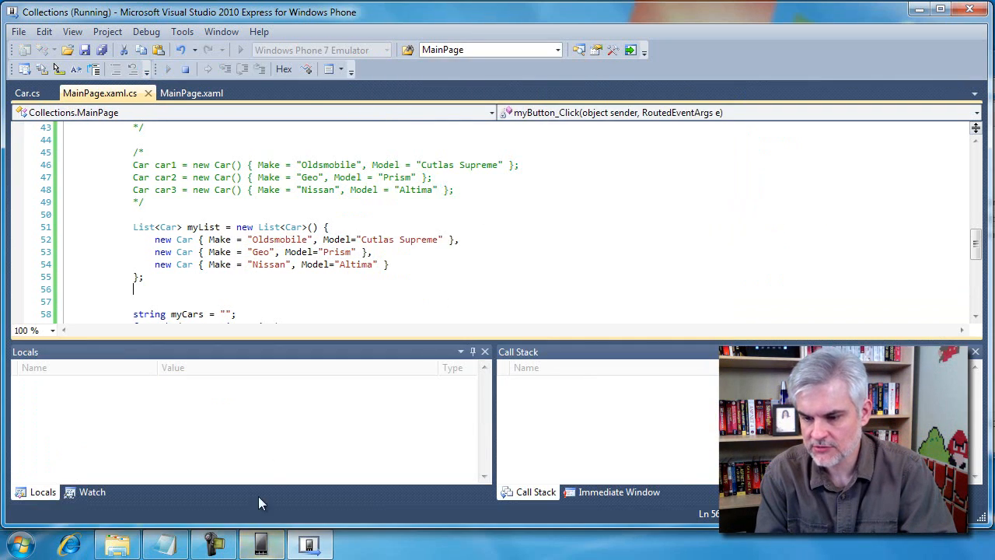
- Tap 'Just Do It' so the app lists Oldsmobile-Cutlas Supreme, Geo-Prism and Nissan-Altima
click(420, 177)
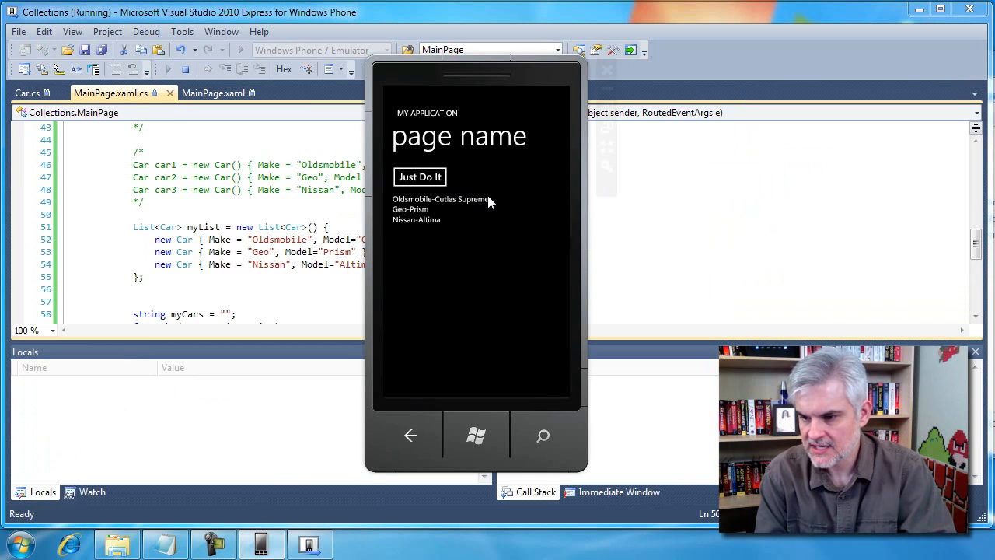